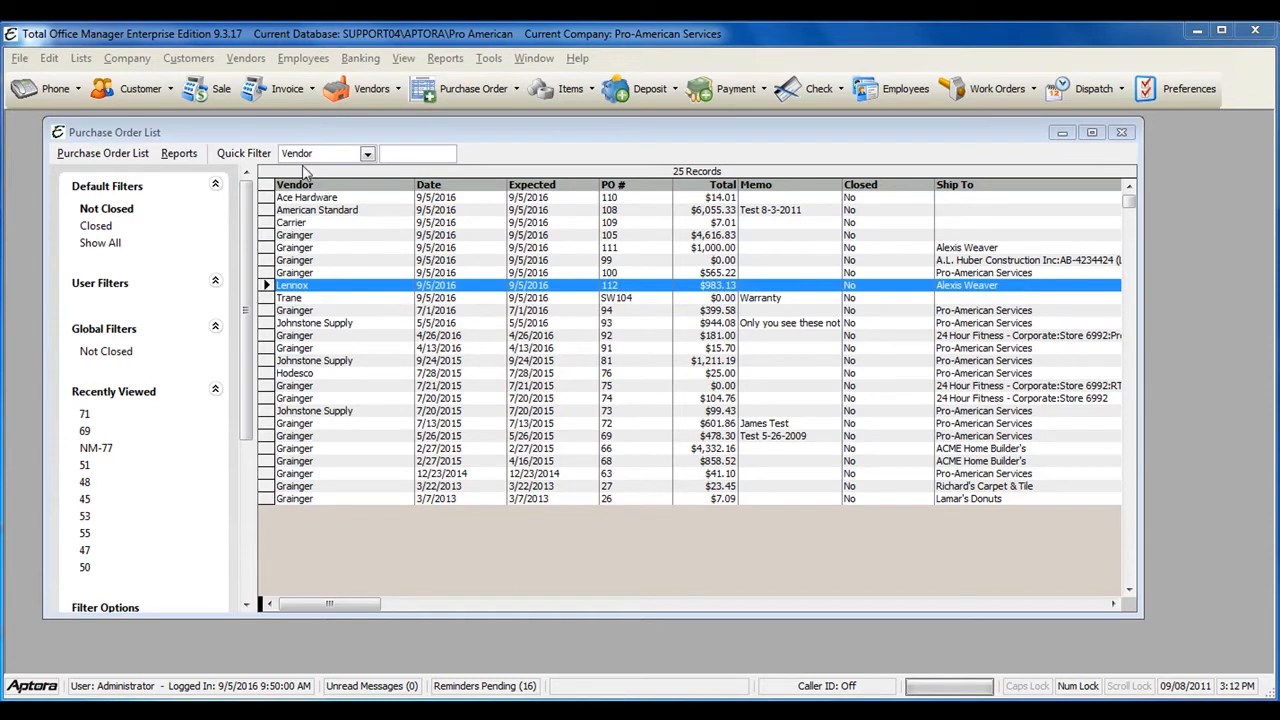
# Filter the purchase order list by 'Lenn' and open Lennox PO 112's context menu
pyautogui.click(246, 57)
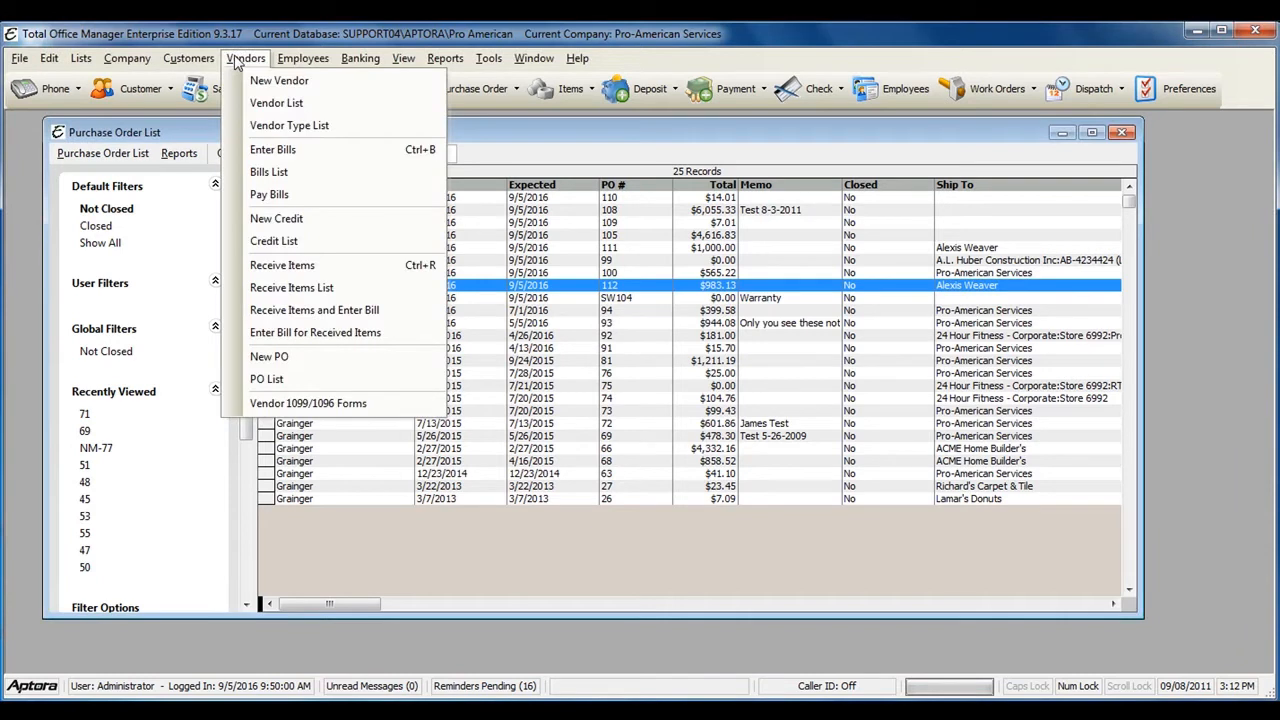
pyautogui.moveTo(267, 378)
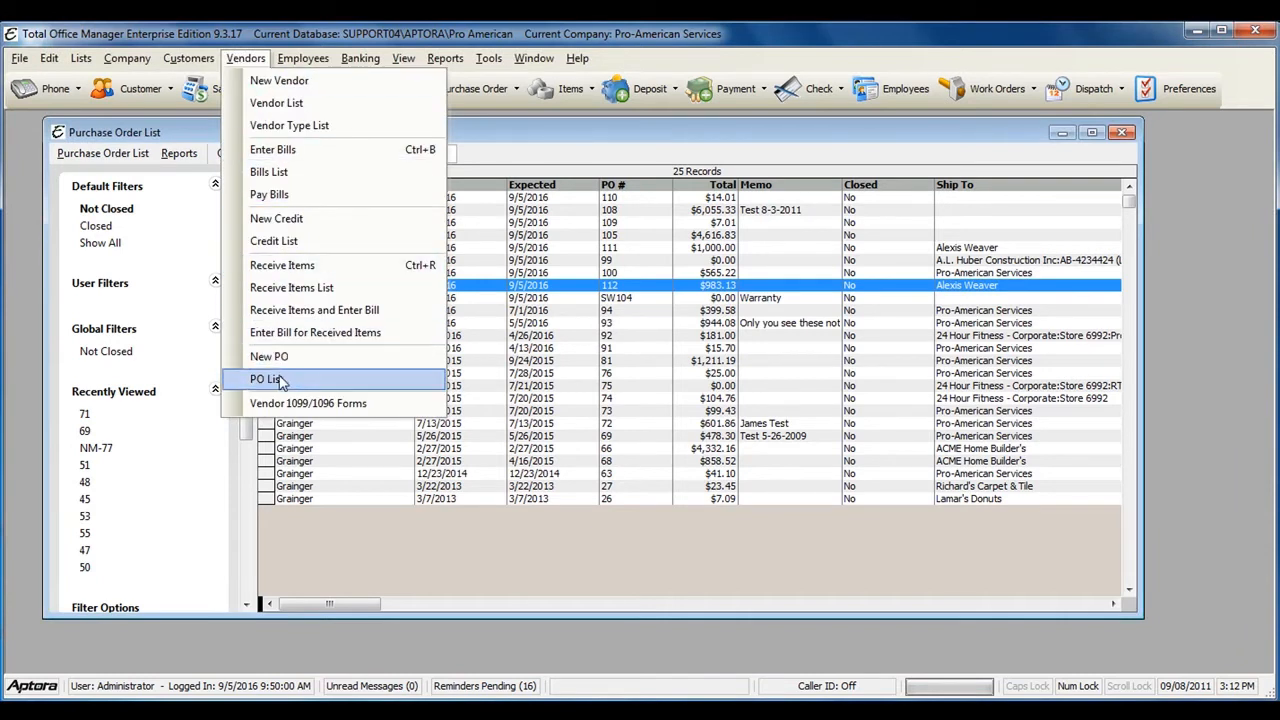
pyautogui.click(265, 378)
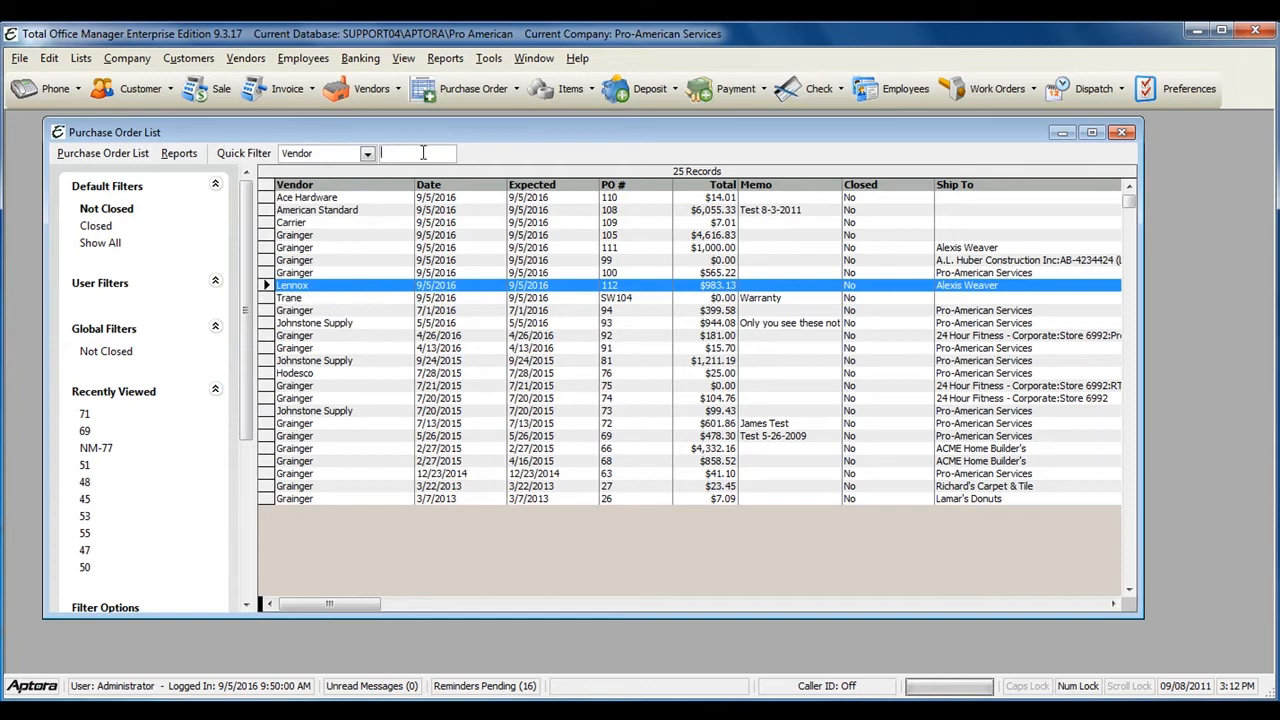
pyautogui.write('L')
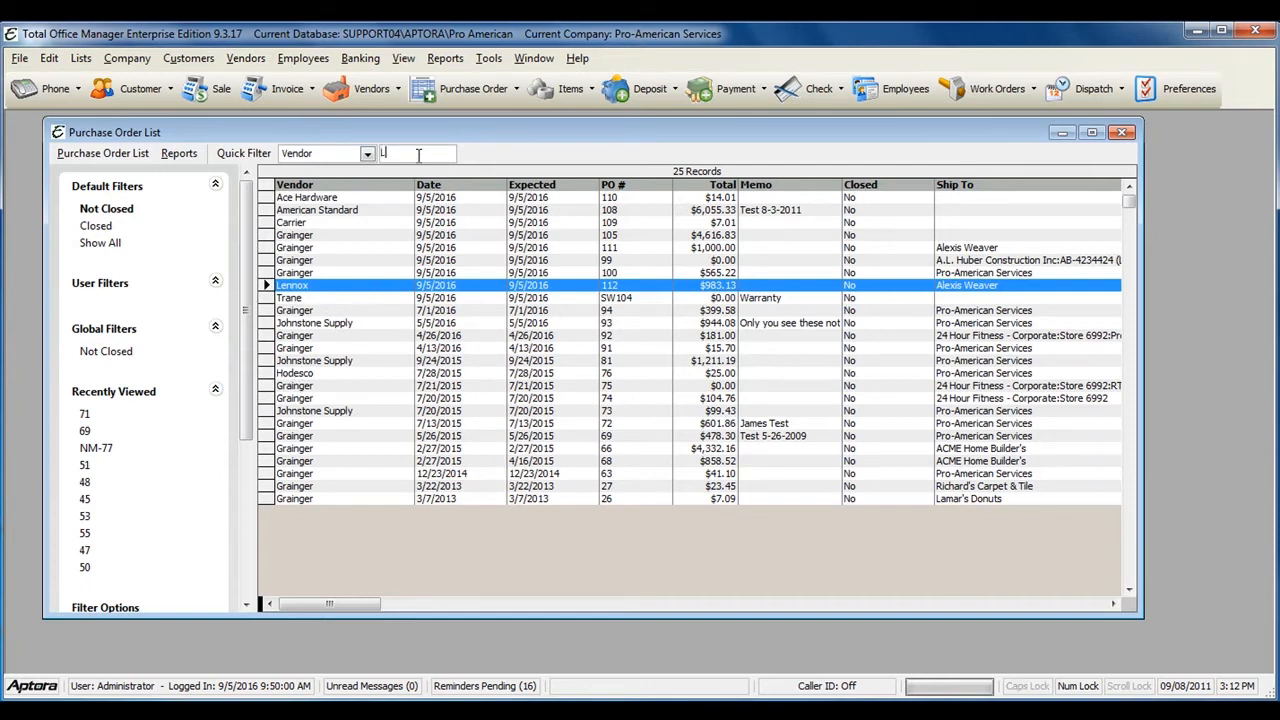
pyautogui.write('enn')
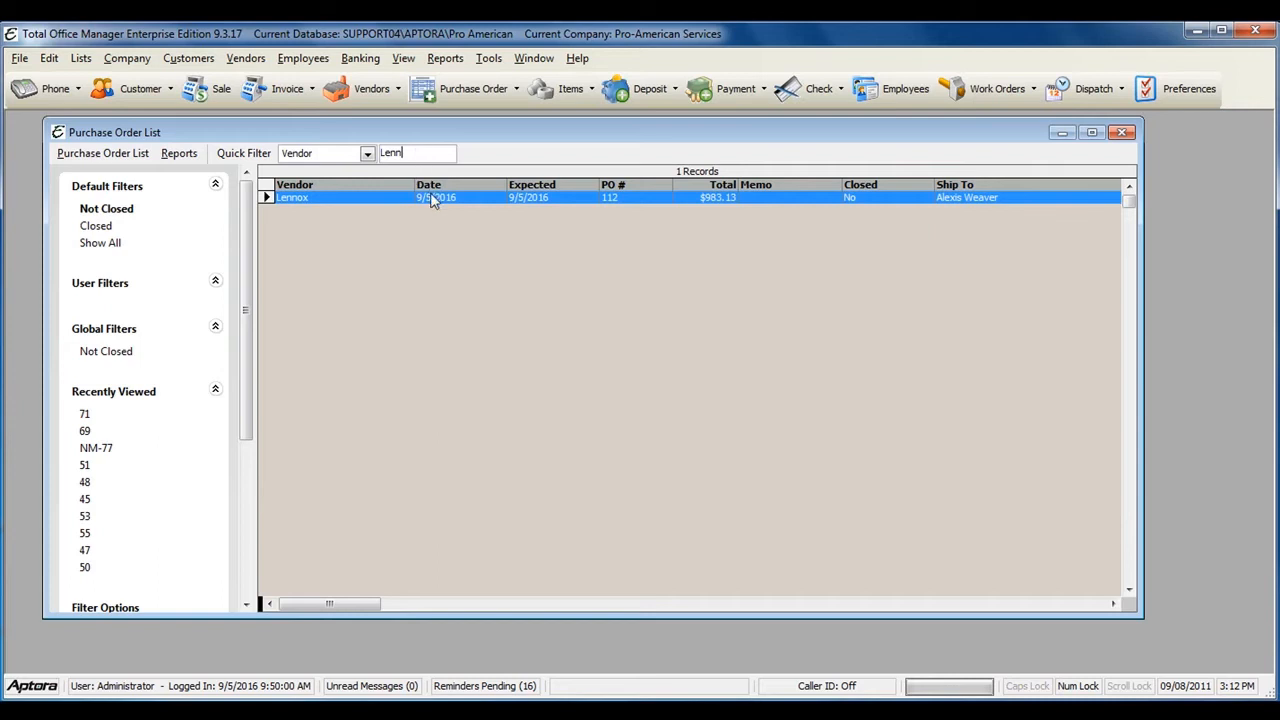
pyautogui.rightClick(405, 197)
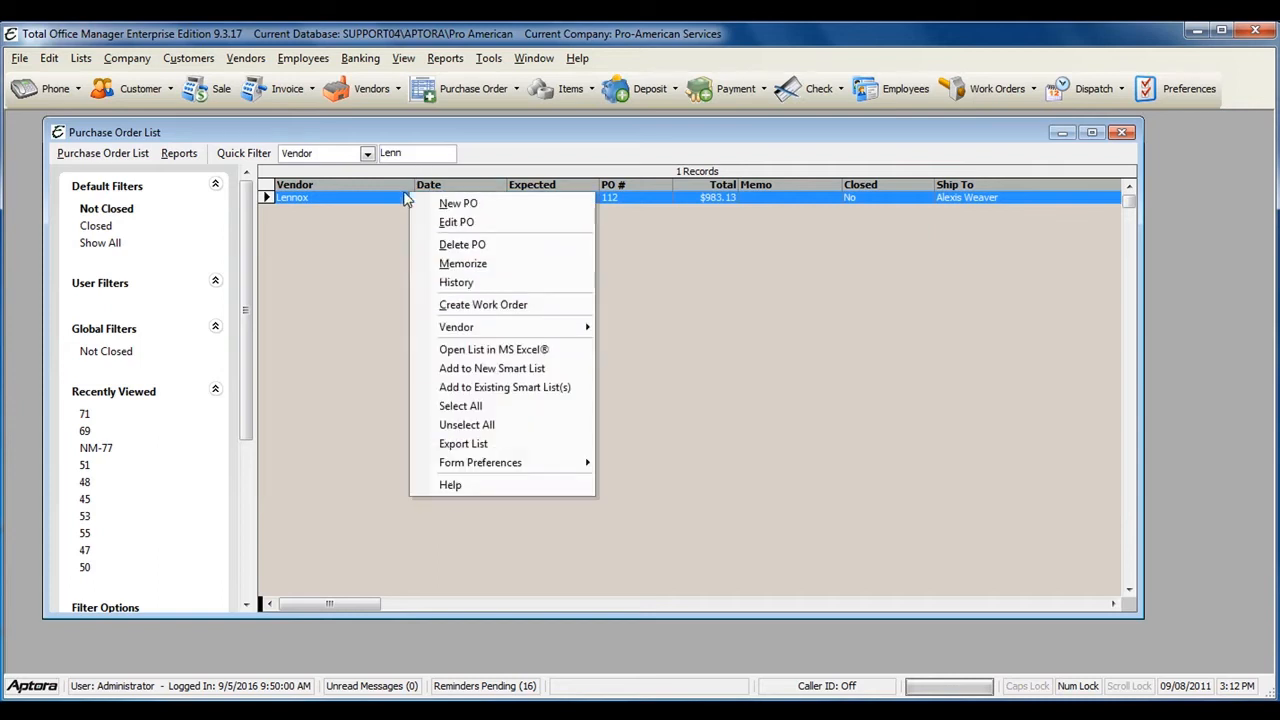
pyautogui.moveTo(456, 282)
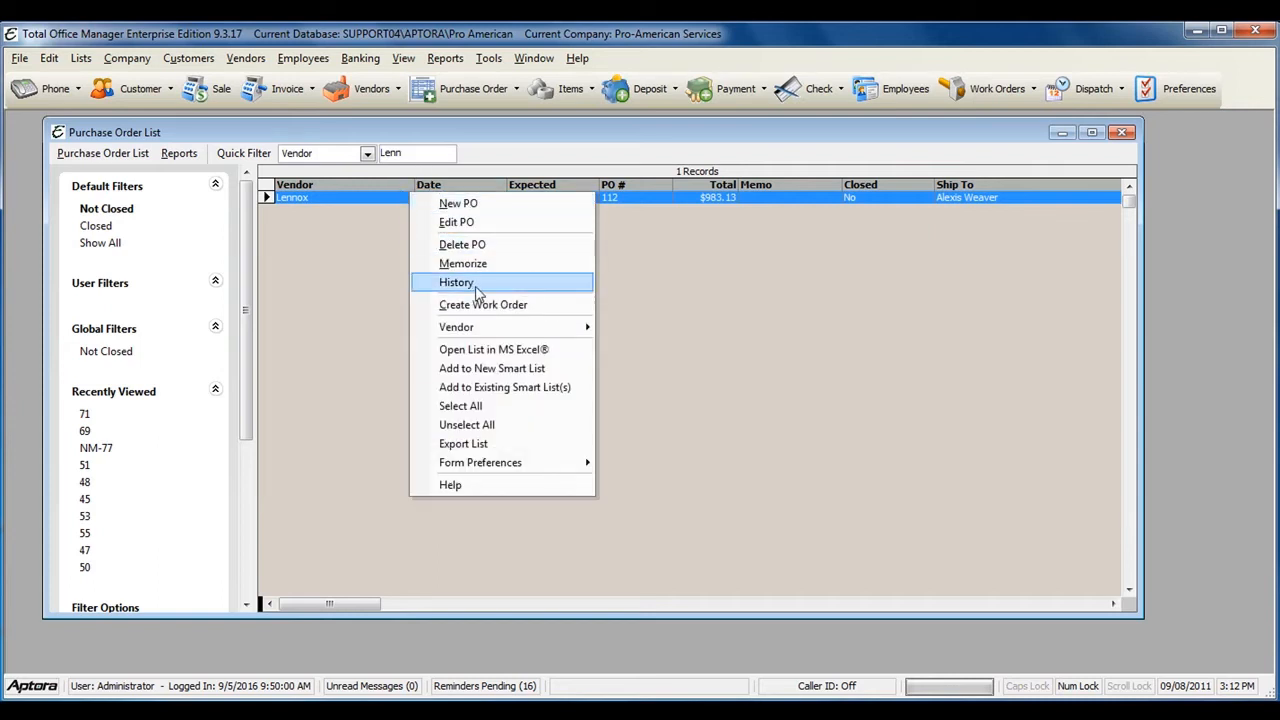
# Show PO 112's history, with two items from bill 125498, and move the dialog up
pyautogui.click(456, 281)
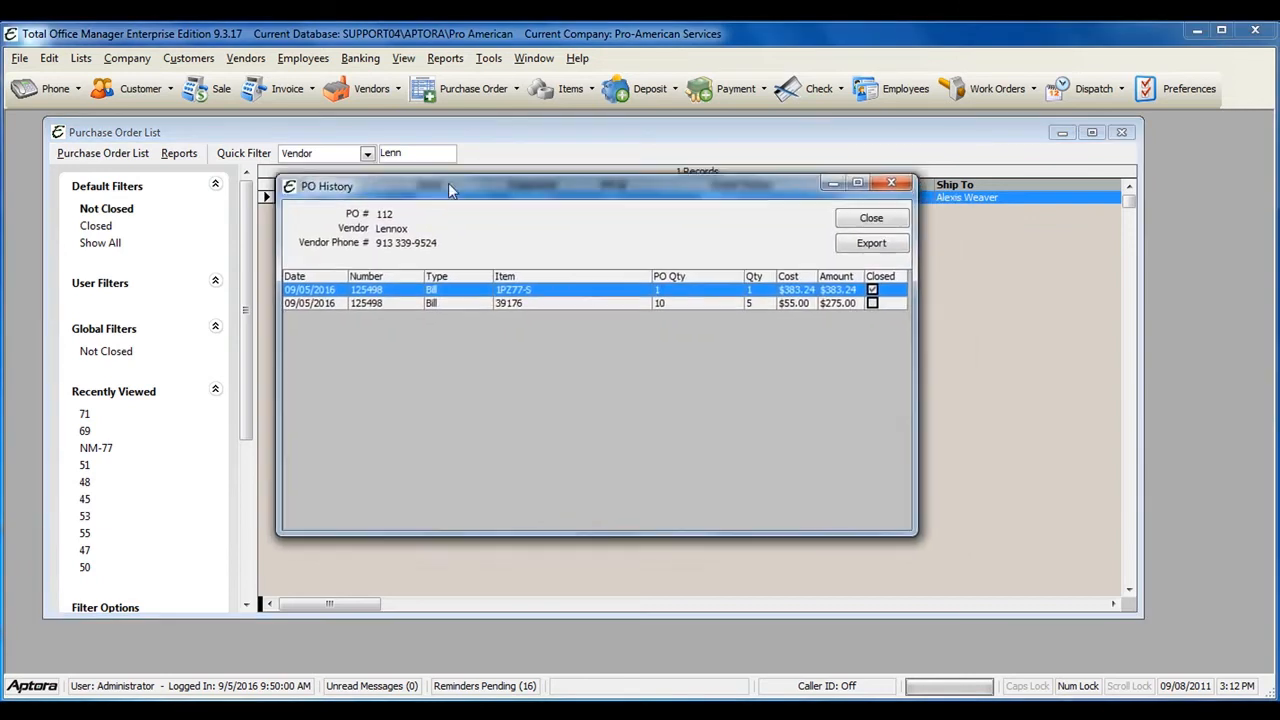
pyautogui.moveTo(450, 188); pyautogui.dragTo(450, 137)
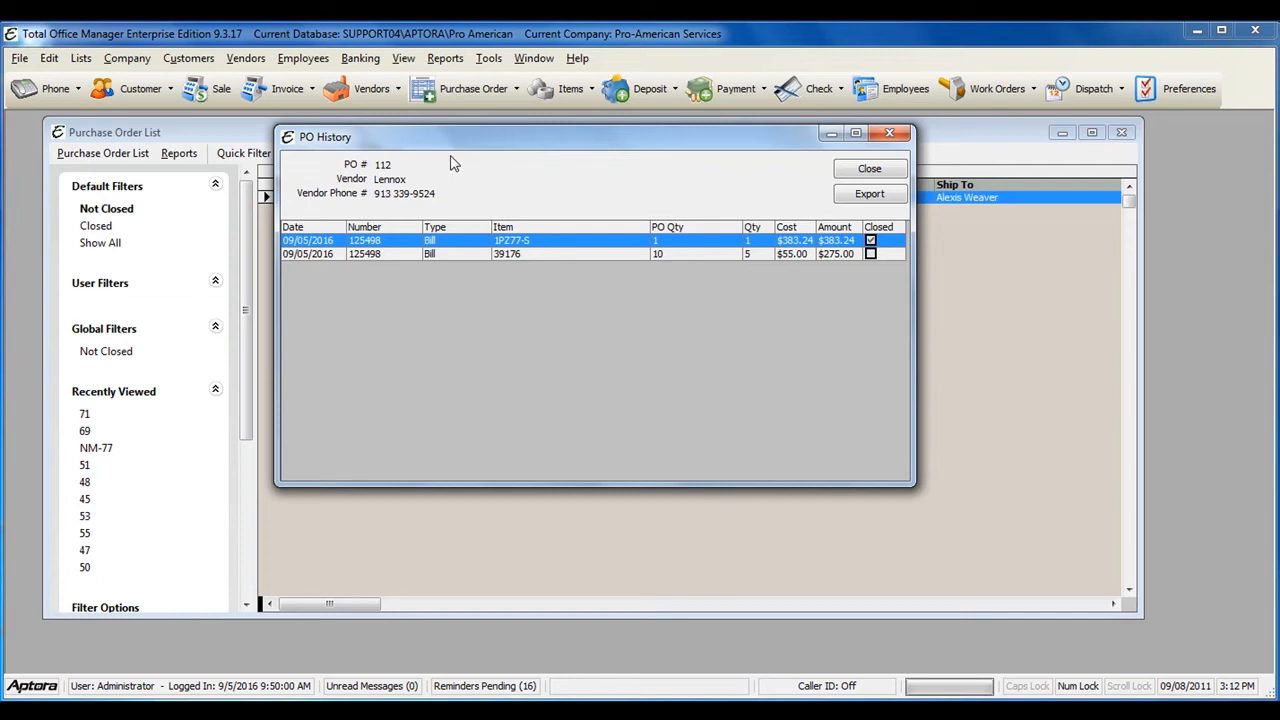
pyautogui.moveTo(467, 164)
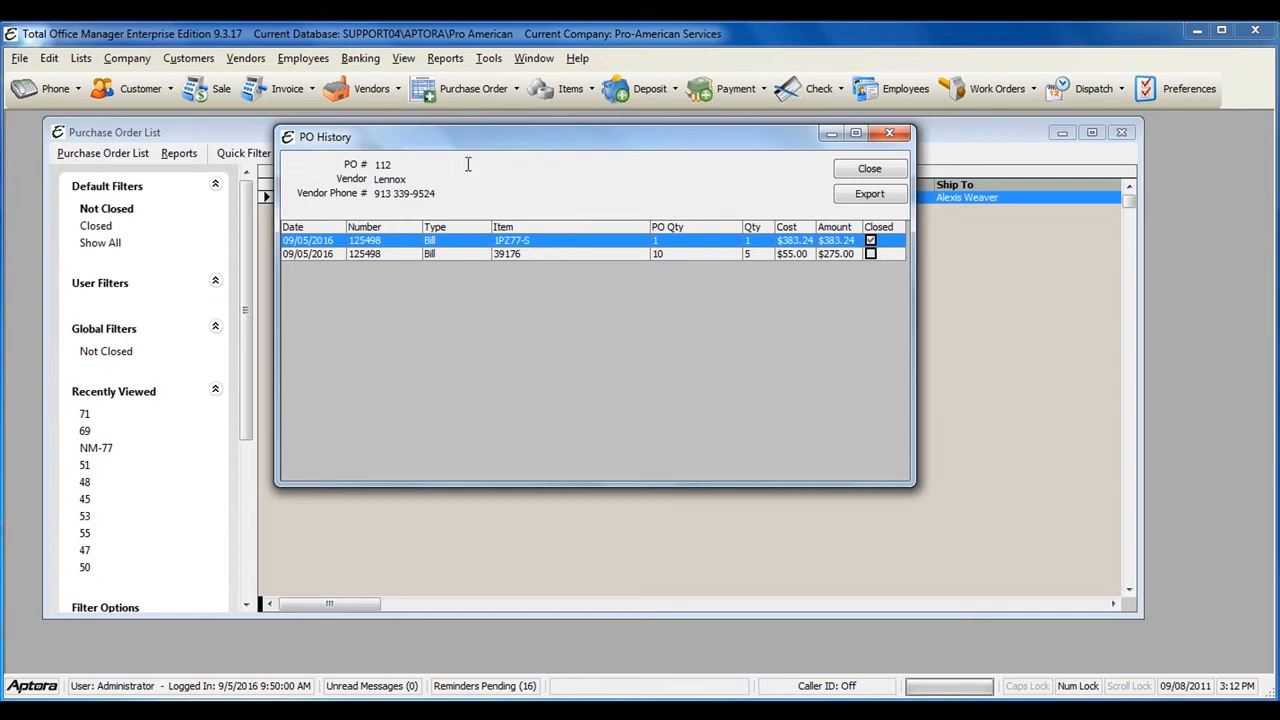
pyautogui.moveTo(449, 144)
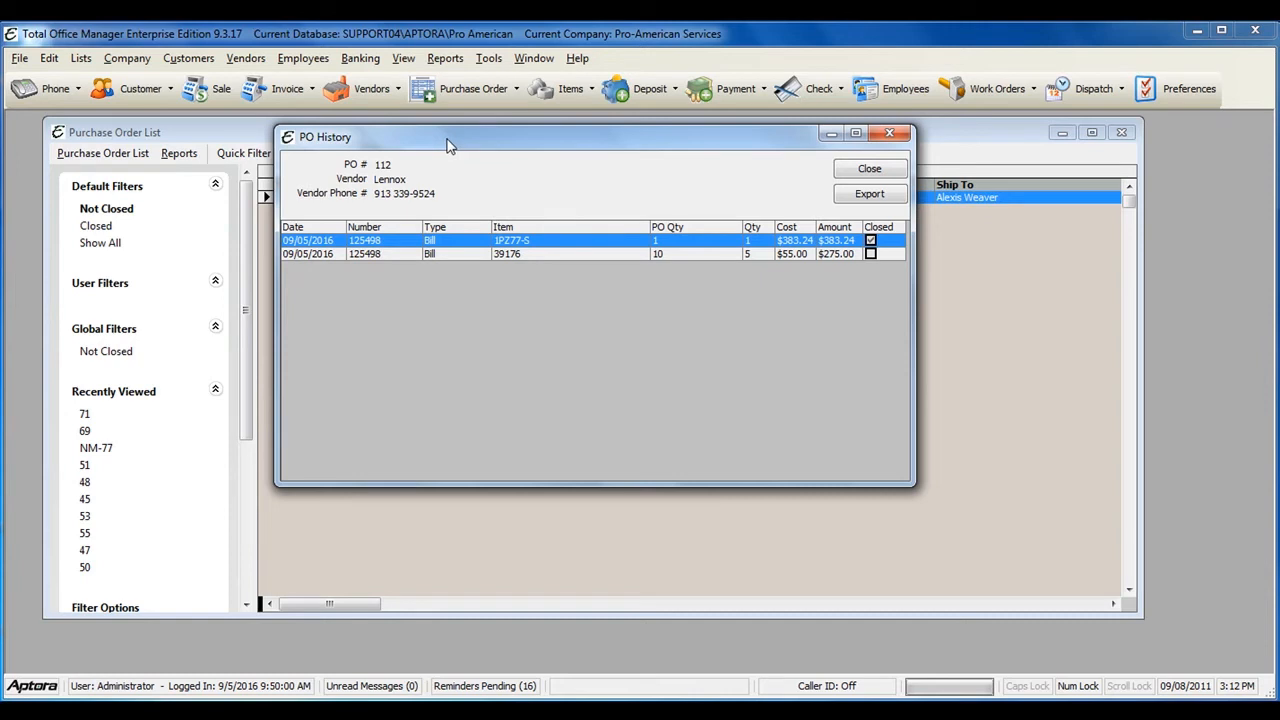
pyautogui.moveTo(525, 175)
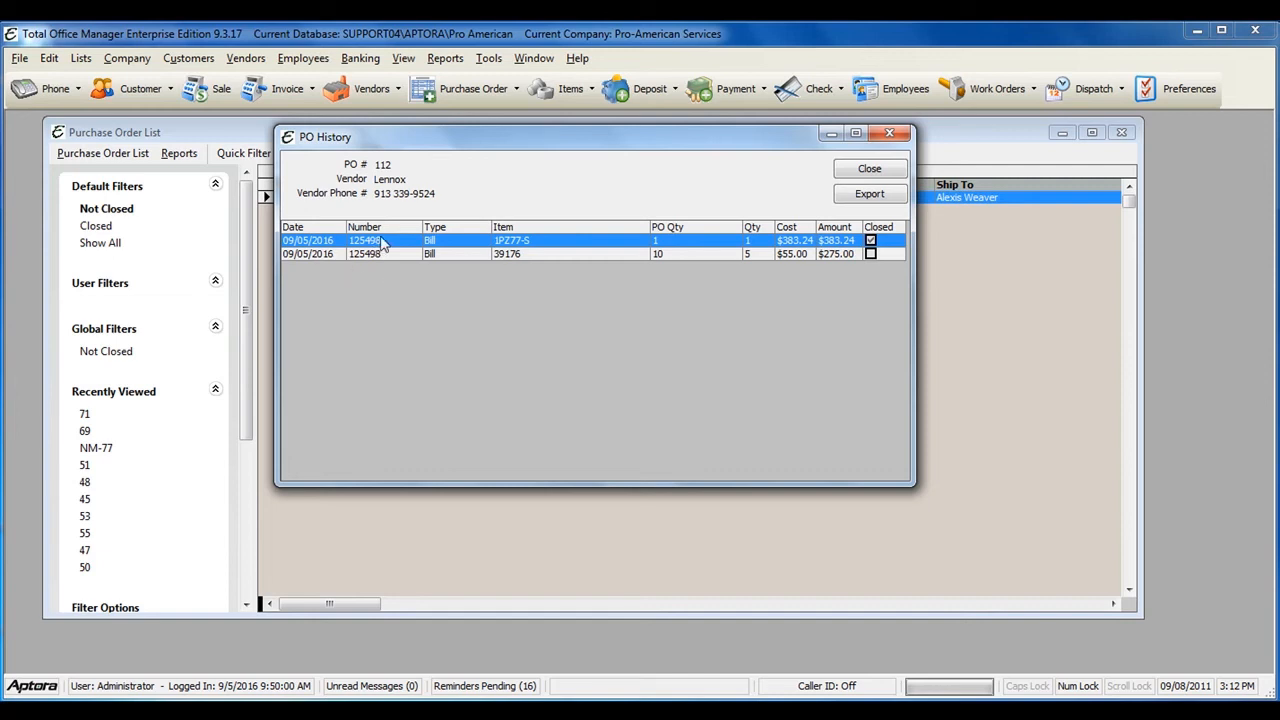
pyautogui.moveTo(380, 251)
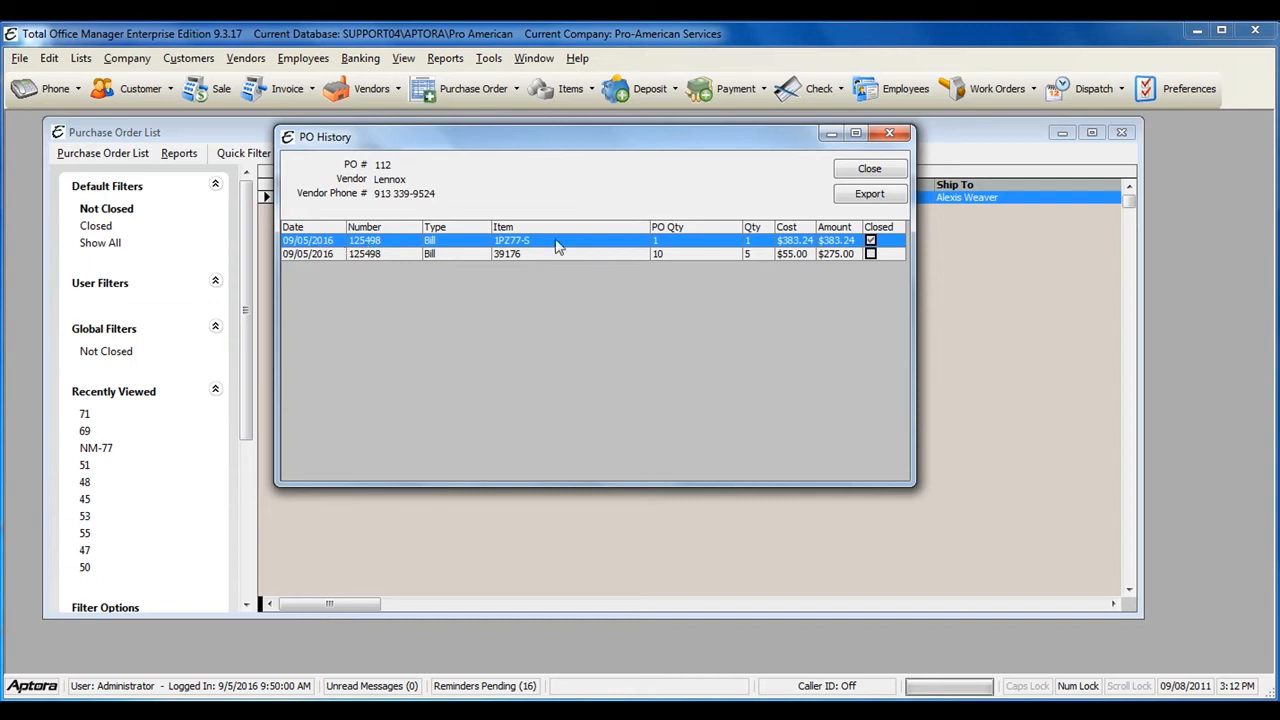
pyautogui.moveTo(515, 250)
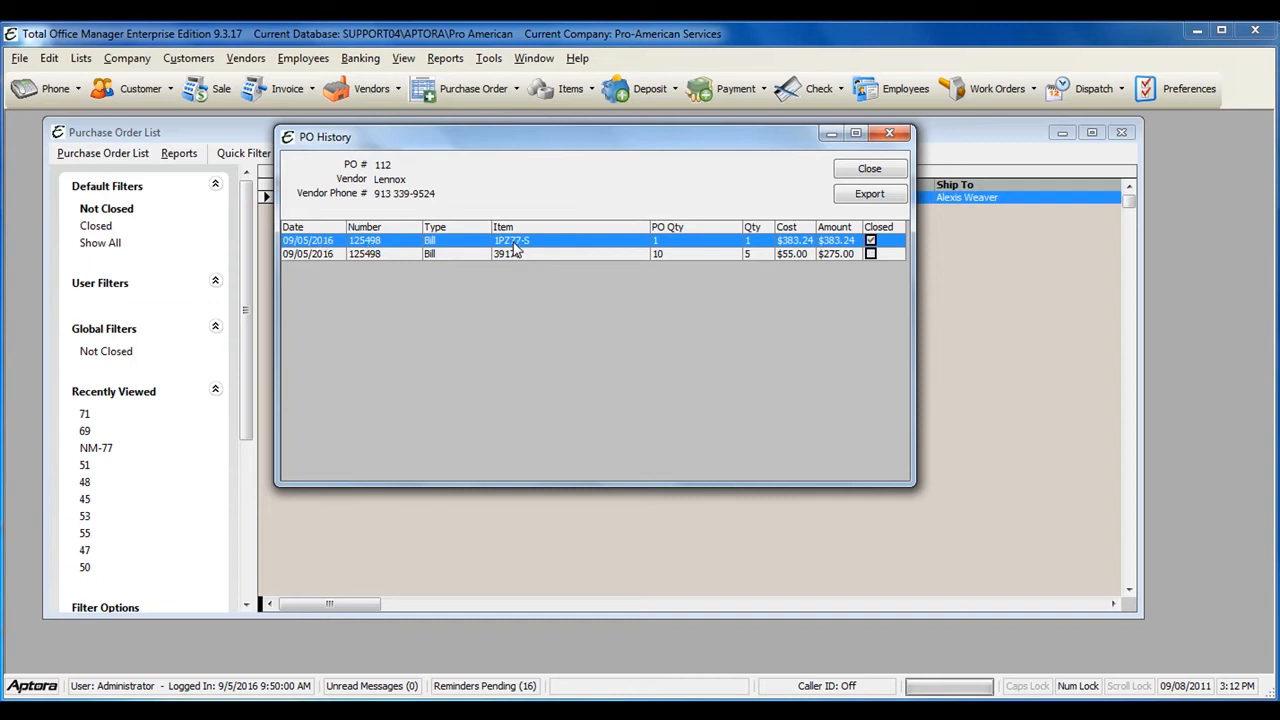
pyautogui.moveTo(651, 253)
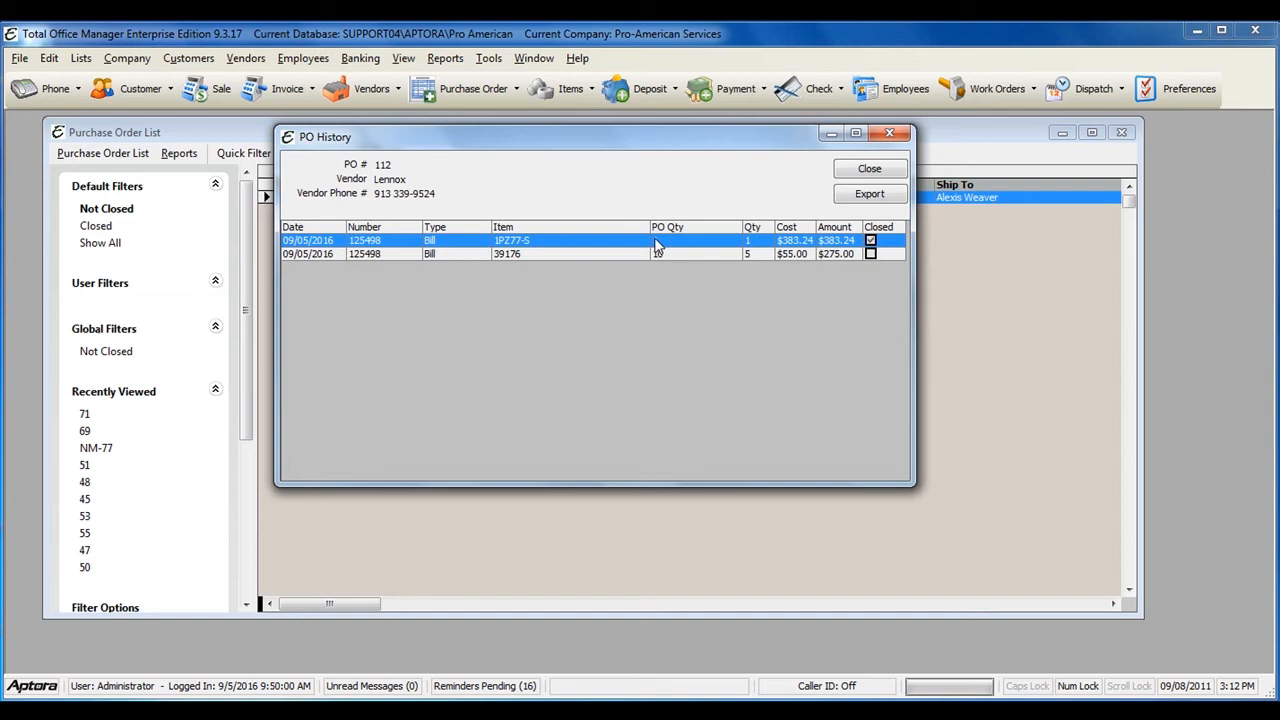
pyautogui.moveTo(541, 280)
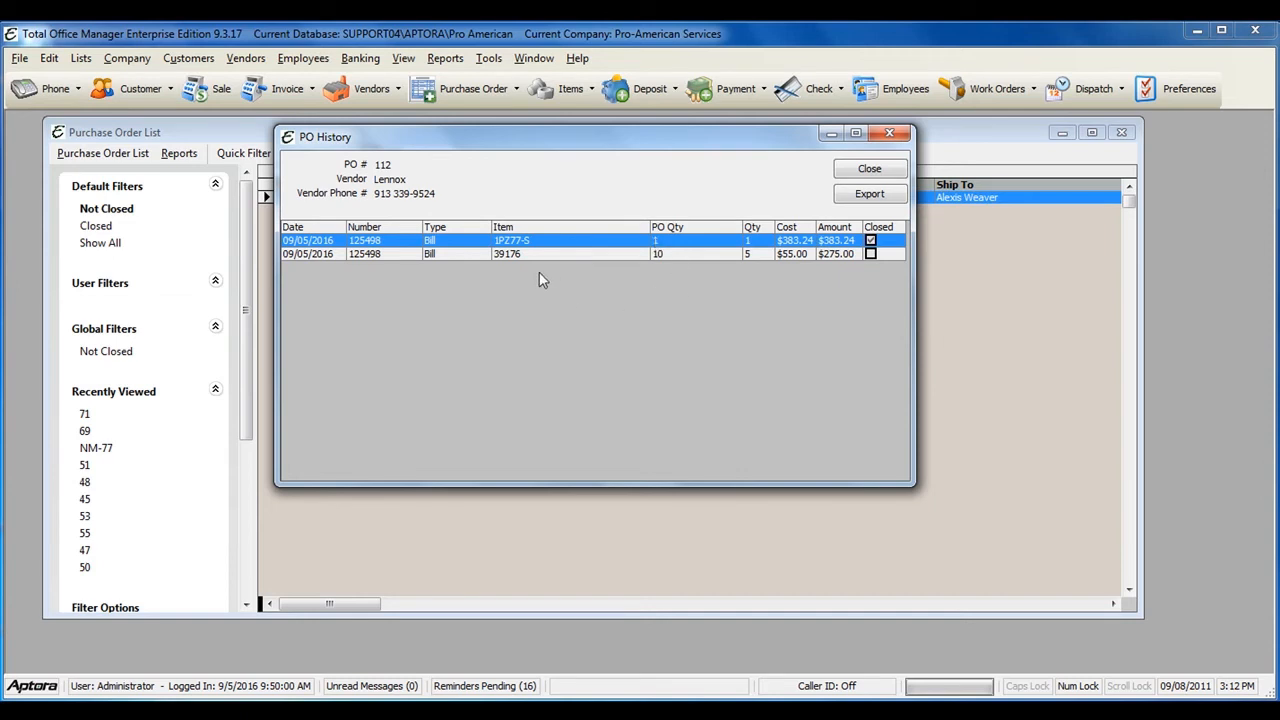
pyautogui.click(540, 253)
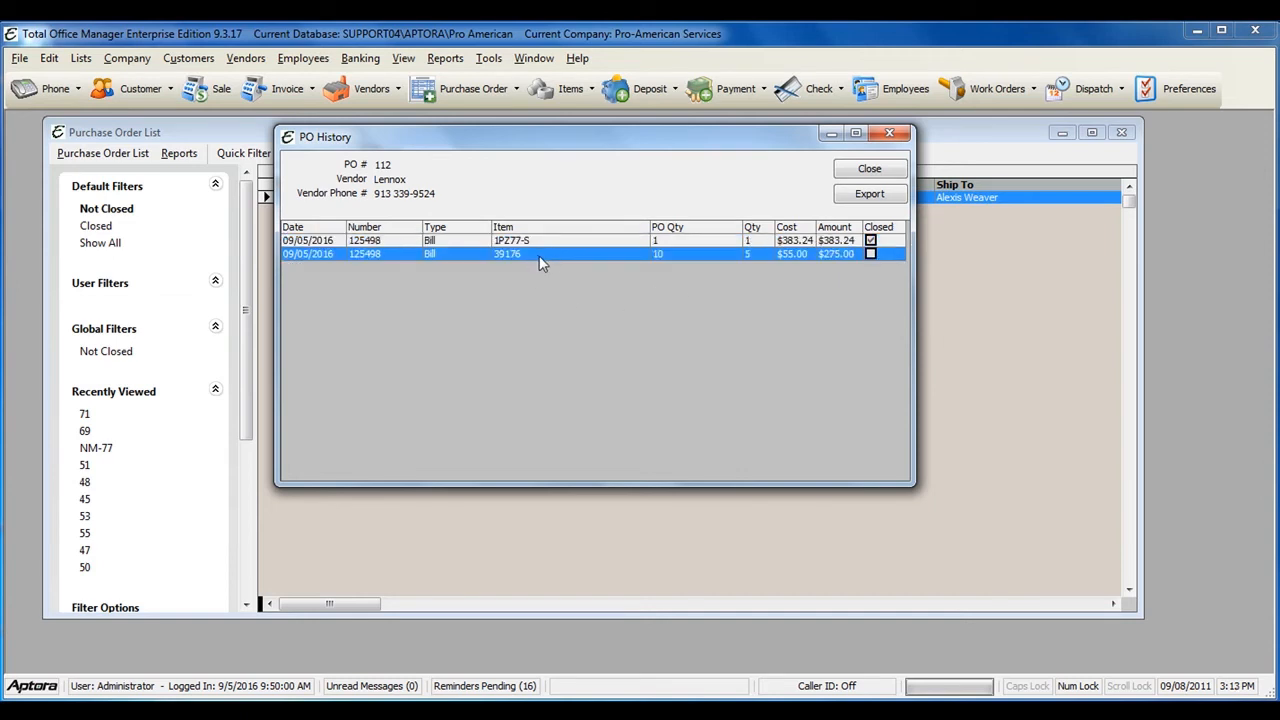
pyautogui.moveTo(668, 260)
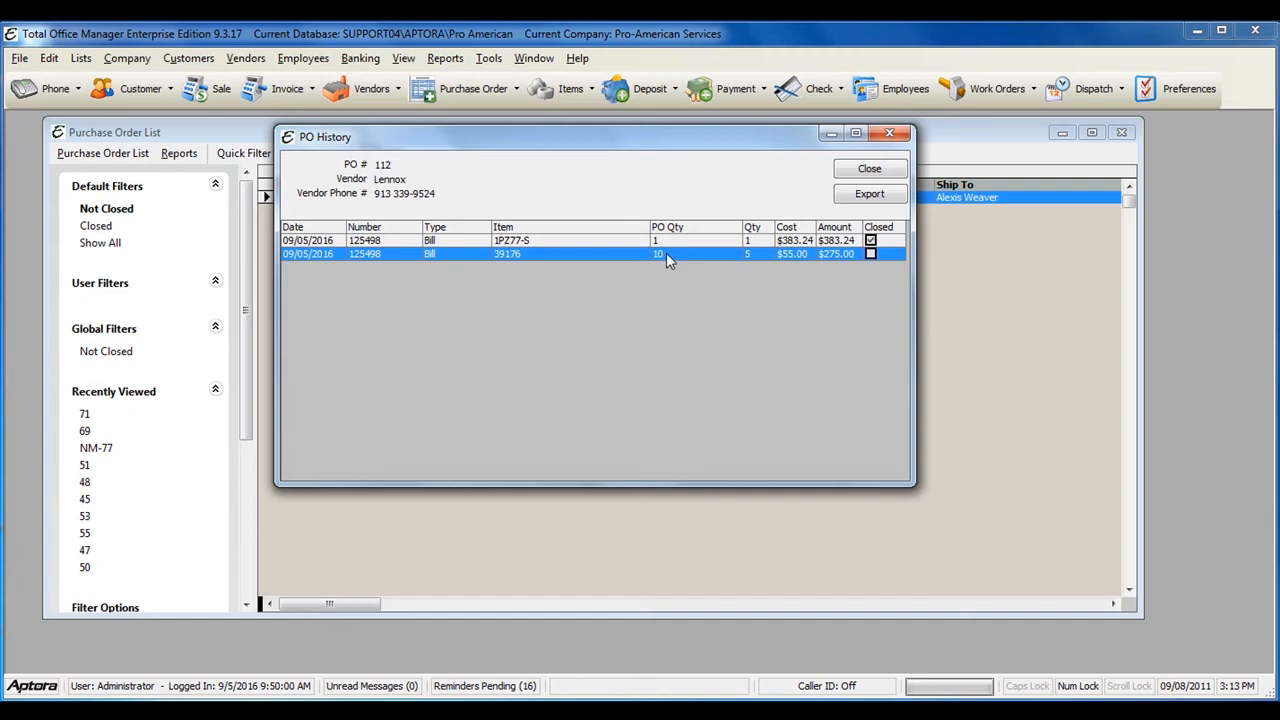
pyautogui.moveTo(676, 267)
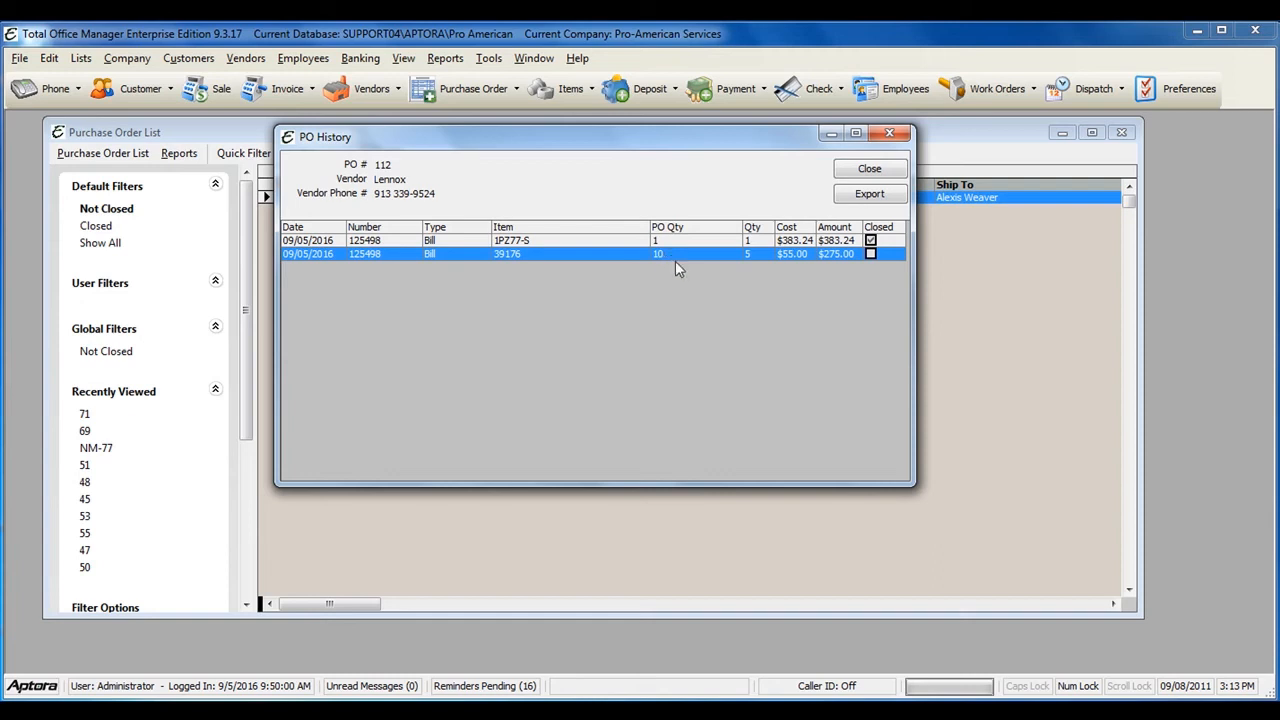
pyautogui.moveTo(758, 260)
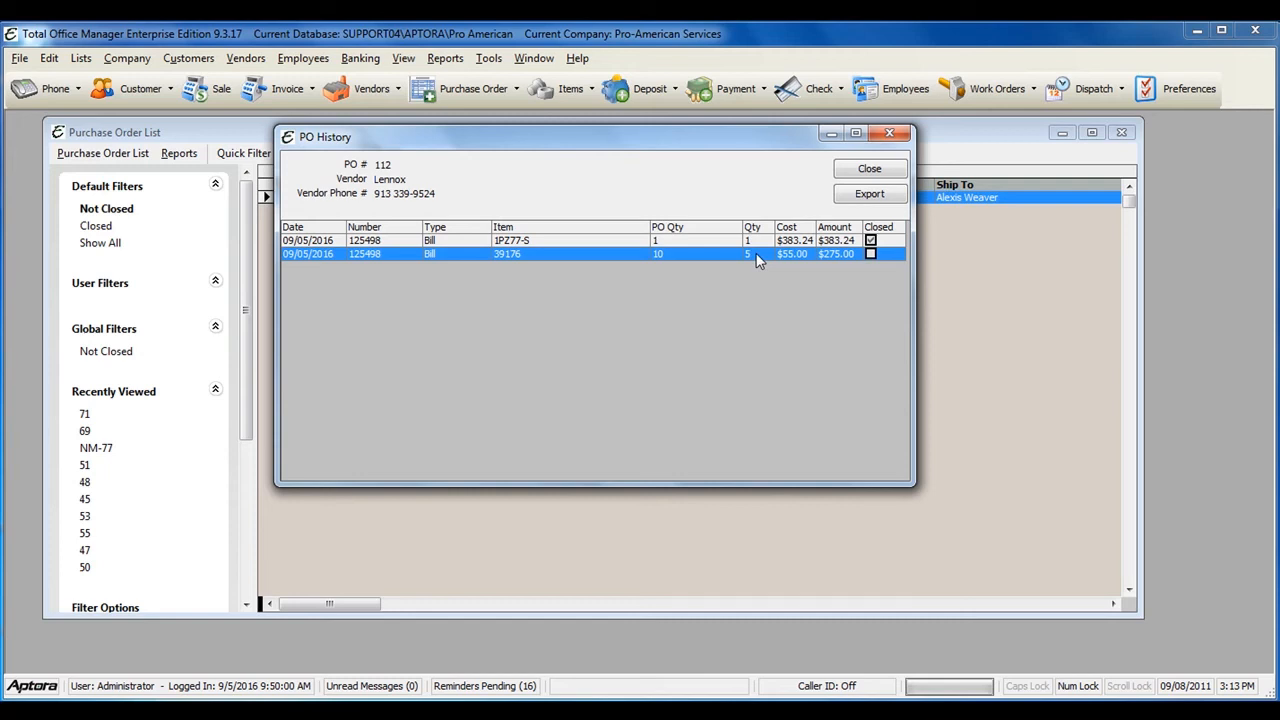
pyautogui.moveTo(883, 258)
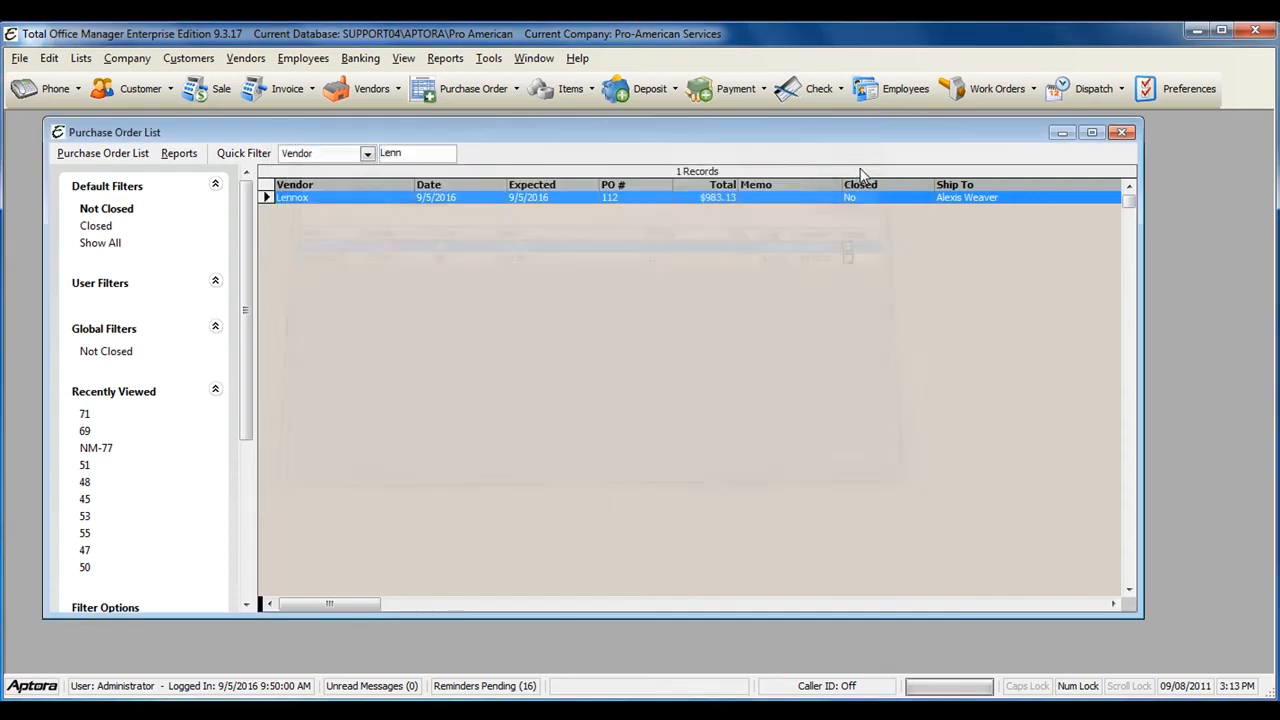
pyautogui.moveTo(495, 191)
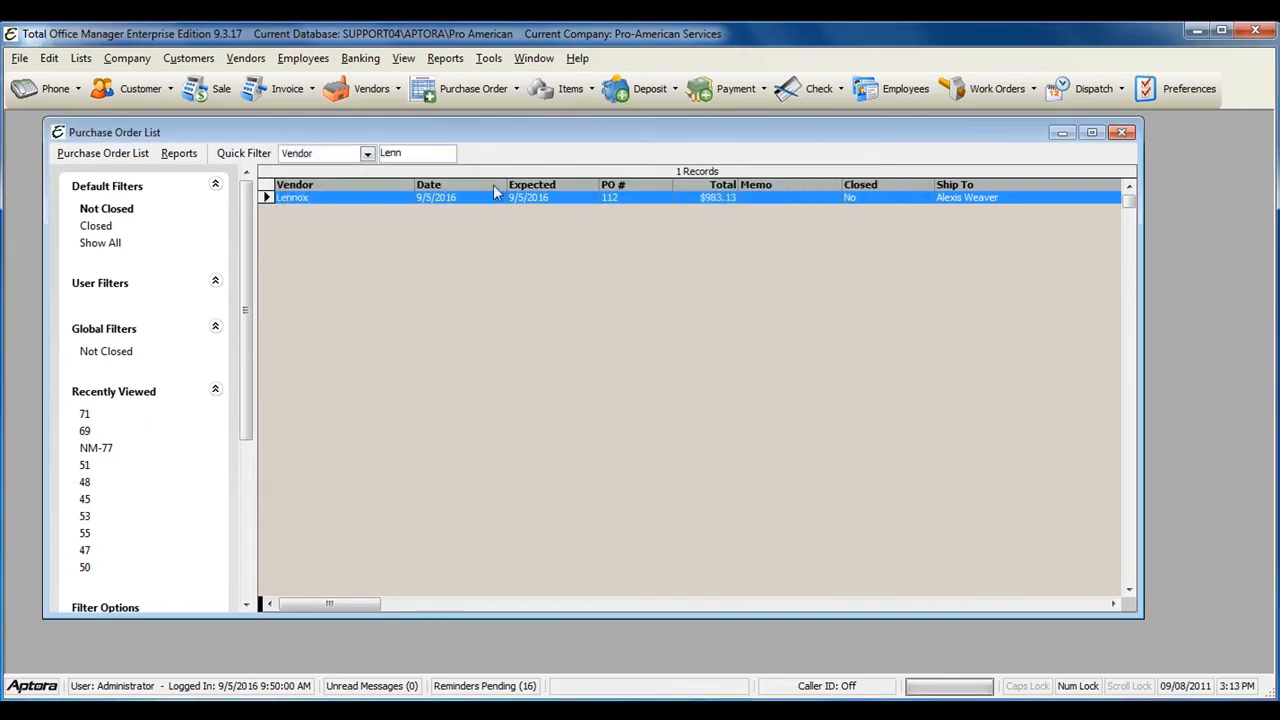
pyautogui.moveTo(492, 197)
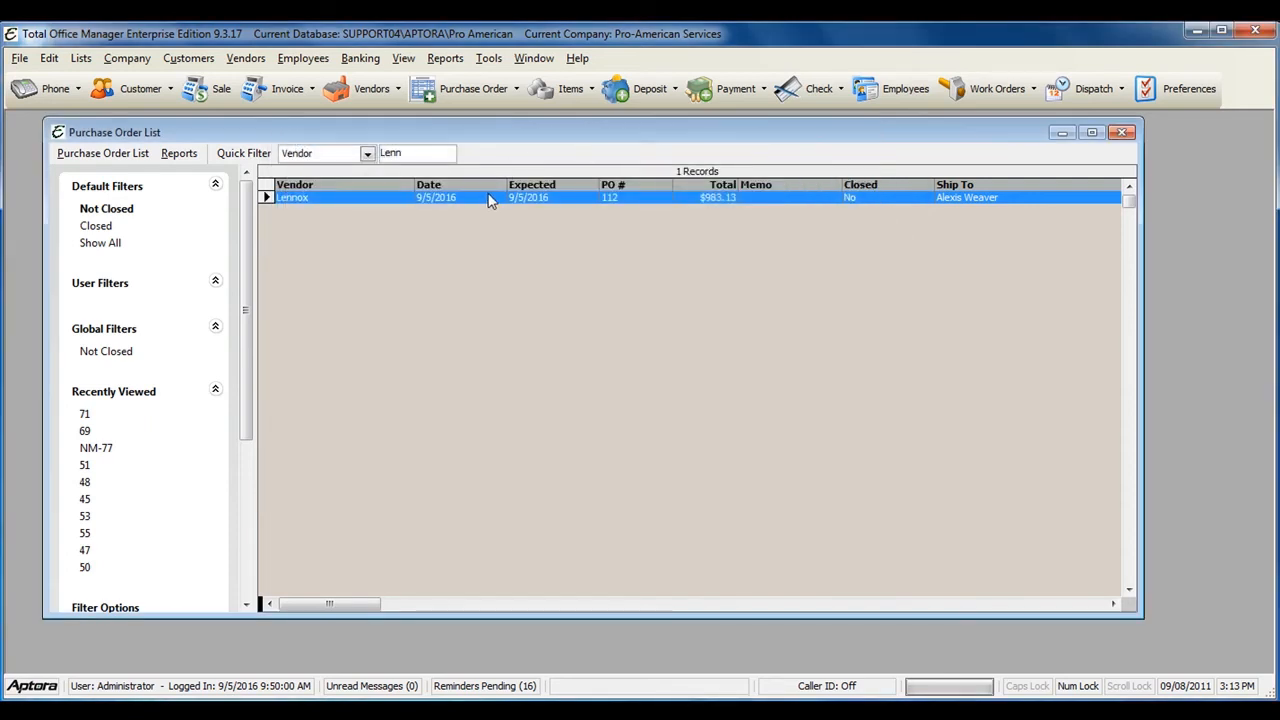
pyautogui.moveTo(393, 205)
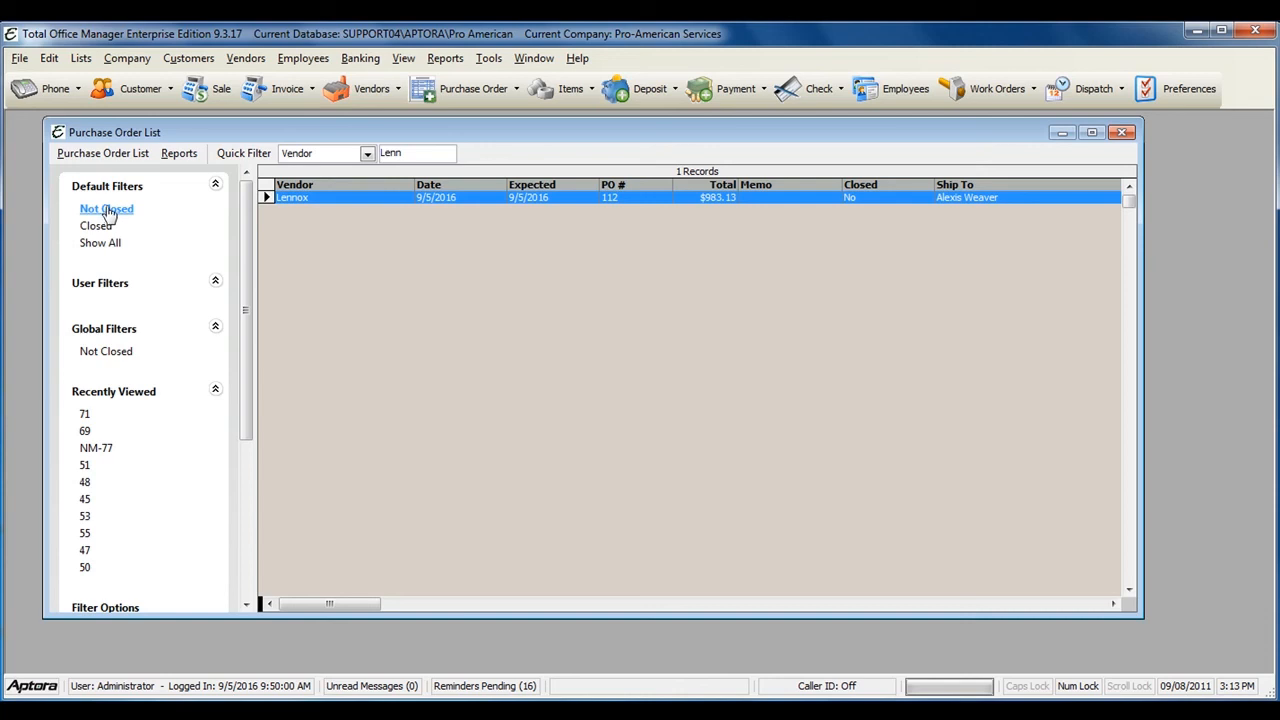
pyautogui.click(95, 225)
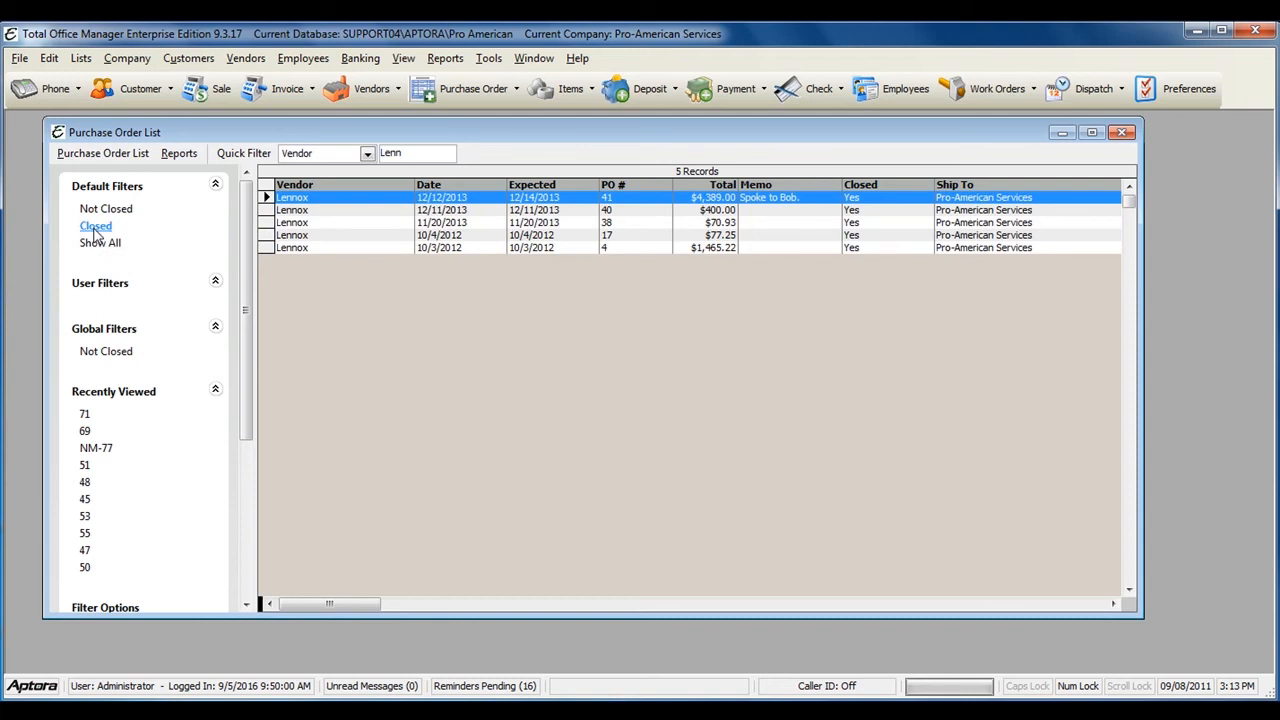
pyautogui.click(106, 208)
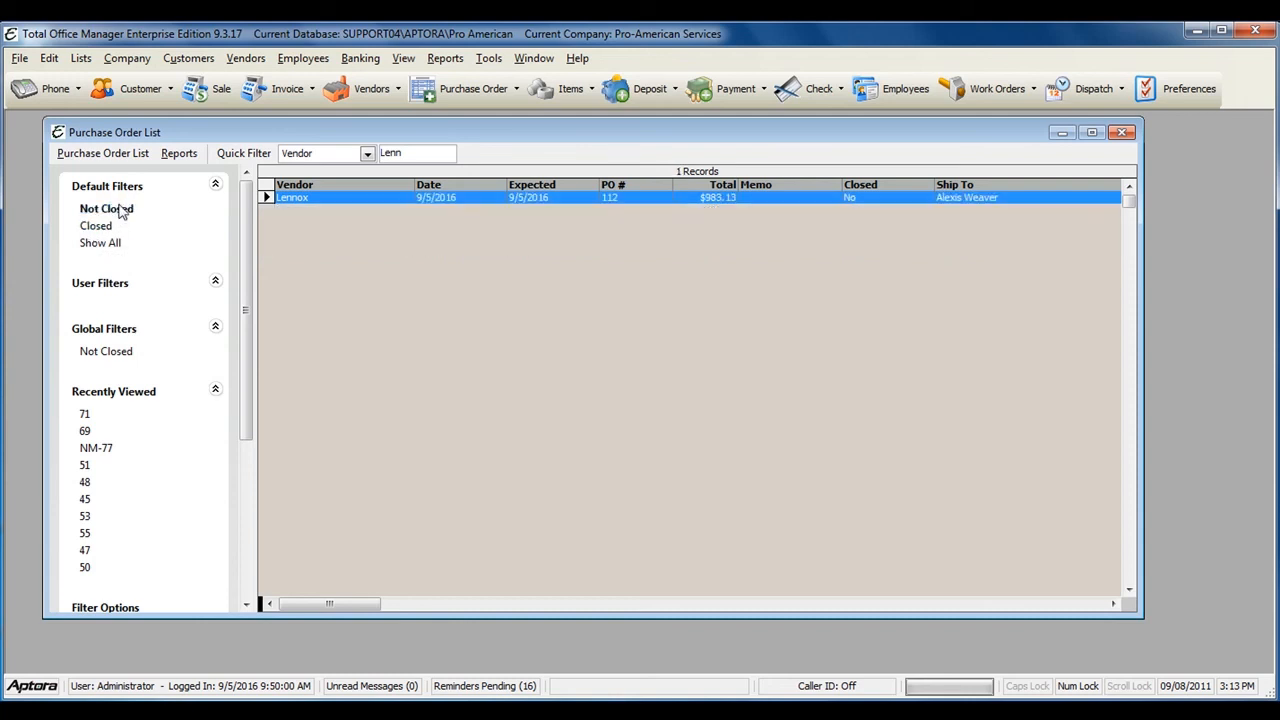
pyautogui.moveTo(389, 197)
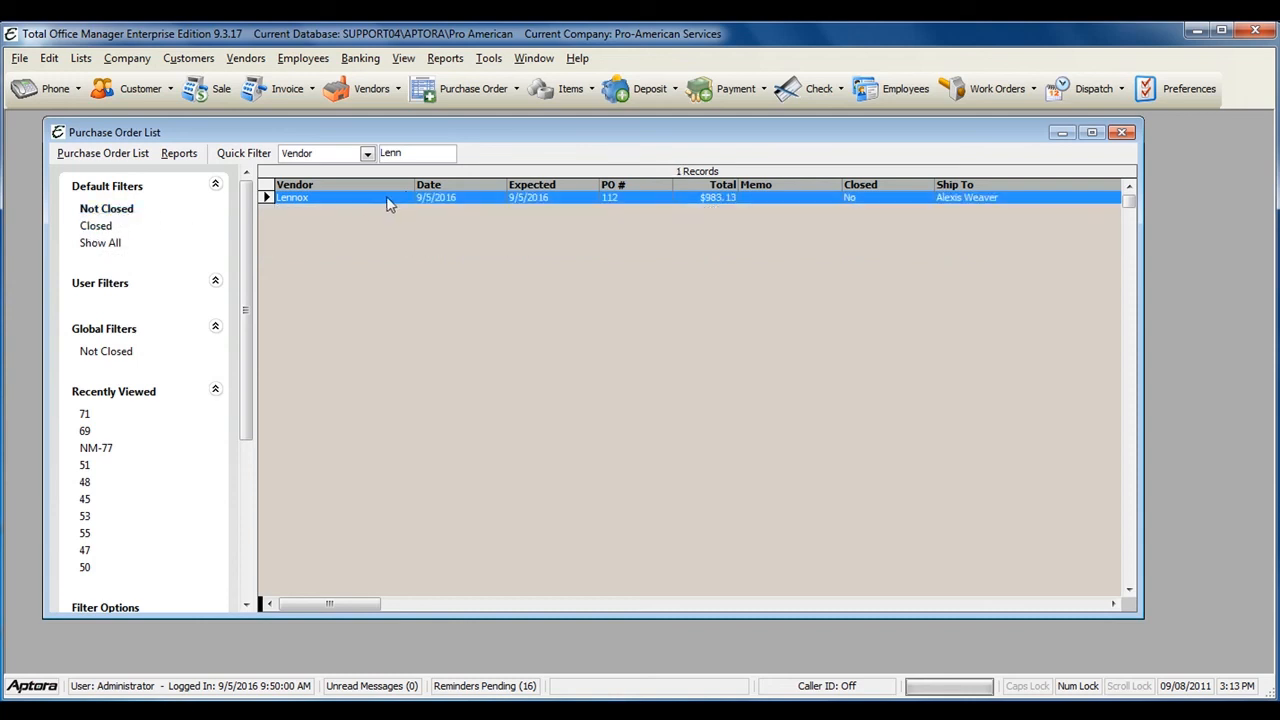